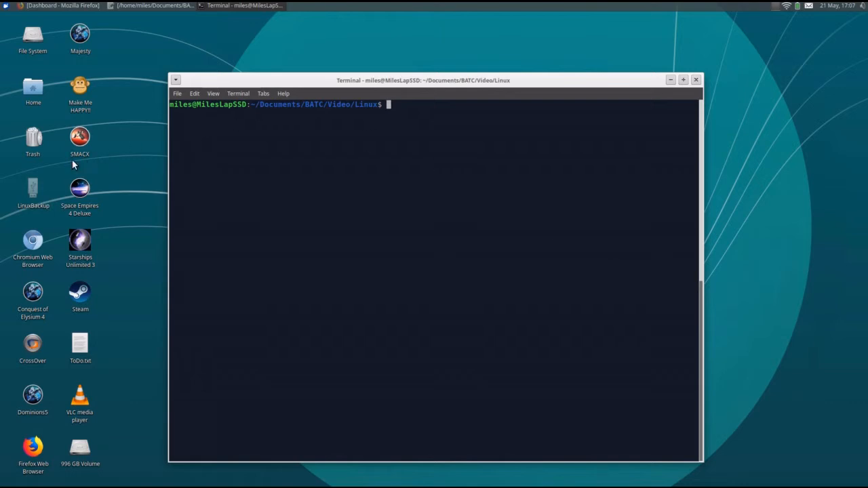
pyautogui.moveTo(32, 189)
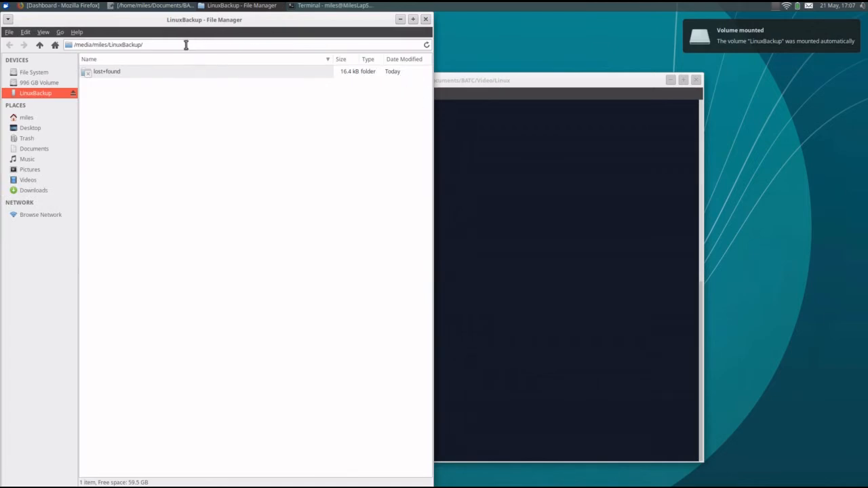
pyautogui.moveTo(80, 55)
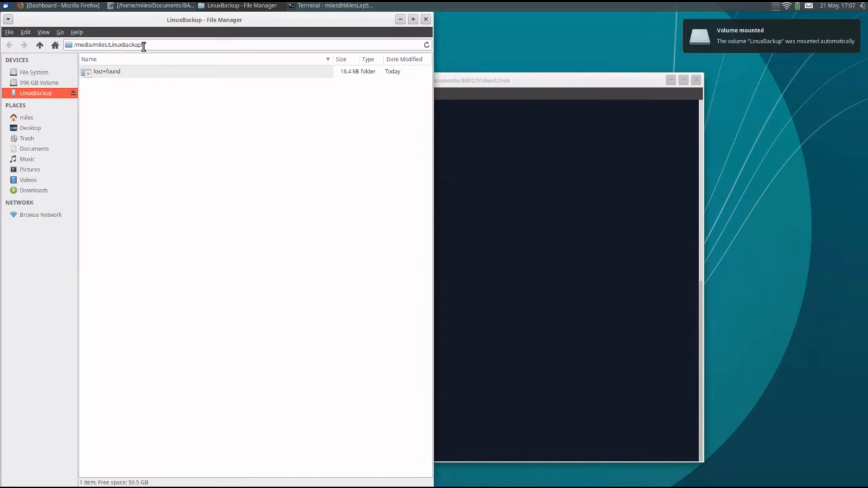
pyautogui.moveTo(475, 73)
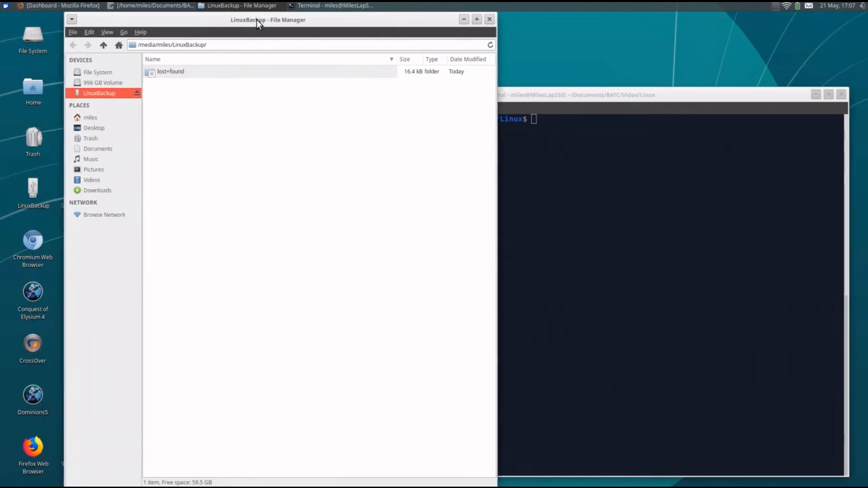
pyautogui.moveTo(184, 112)
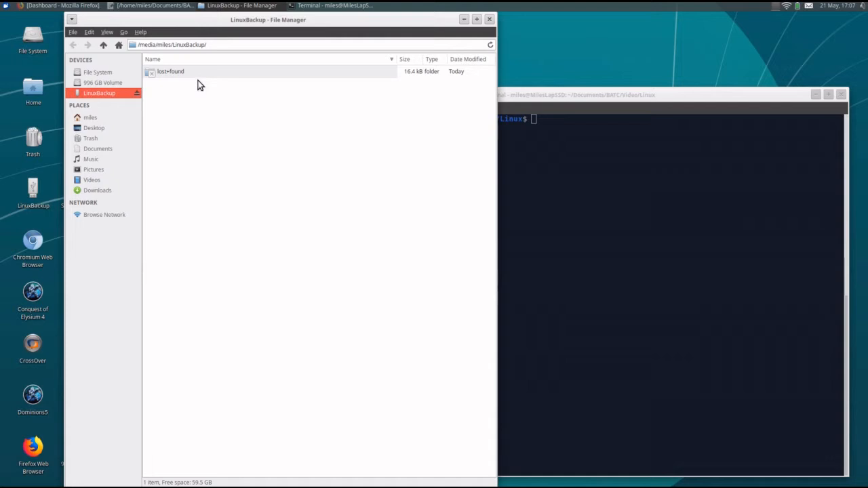
pyautogui.moveTo(210, 114)
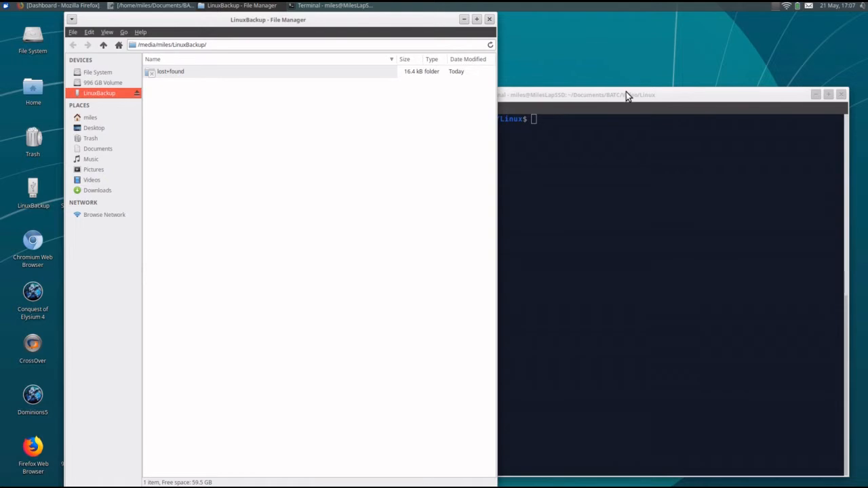
# Compose sudo mkdir /media/miles/LinuxBackup/20190521Backup, correcting the mistyped date digits.
pyautogui.click(590, 95)
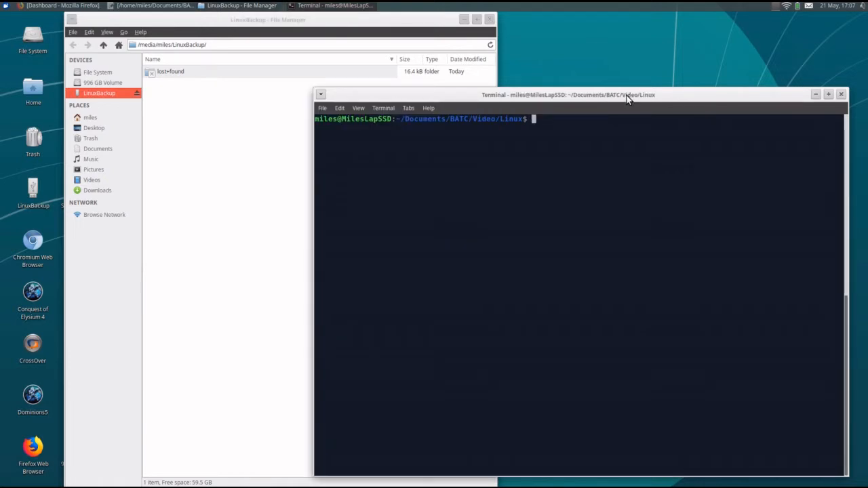
pyautogui.moveTo(623, 95); pyautogui.dragTo(638, 97)
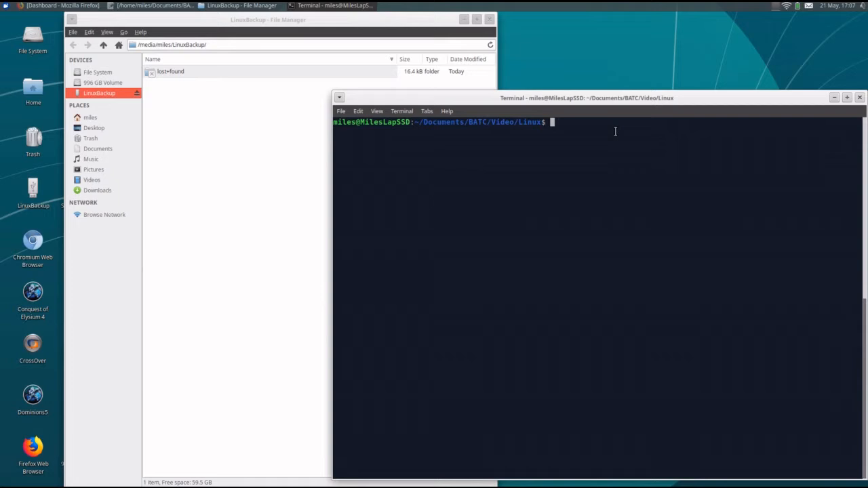
pyautogui.moveTo(597, 171)
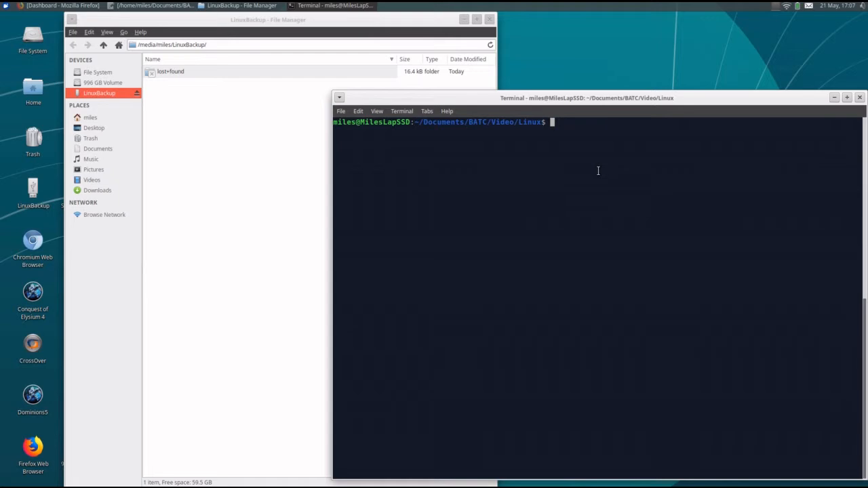
pyautogui.write('sudo mkdir')
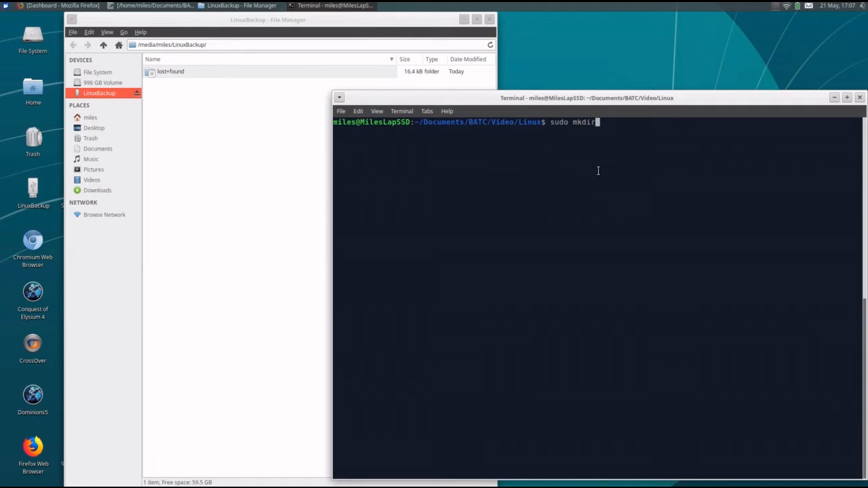
pyautogui.write('/media/')
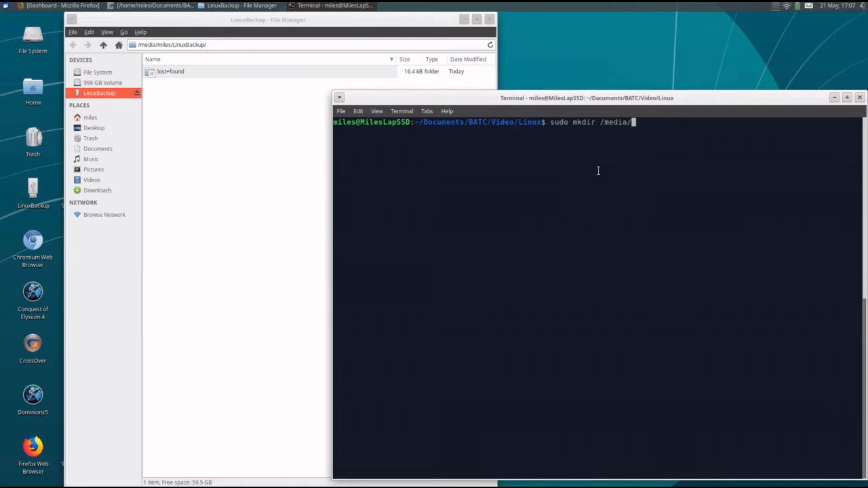
pyautogui.write('miles/LinuxBackup/')
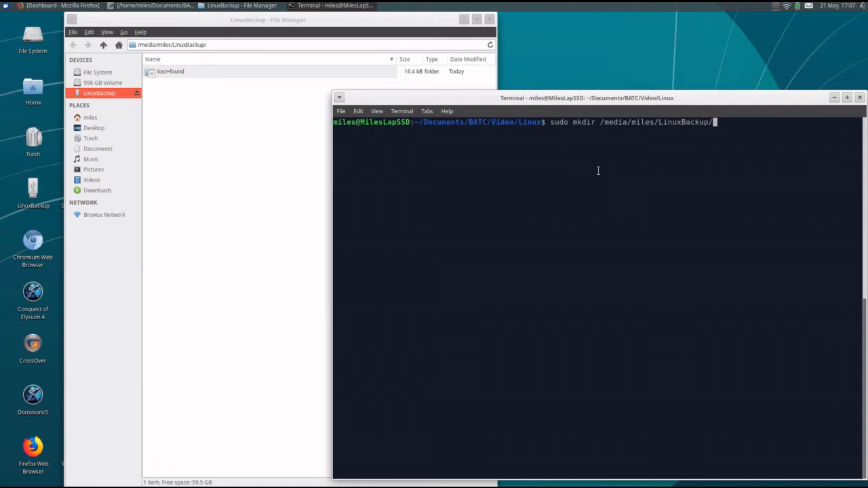
pyautogui.write('20190521')
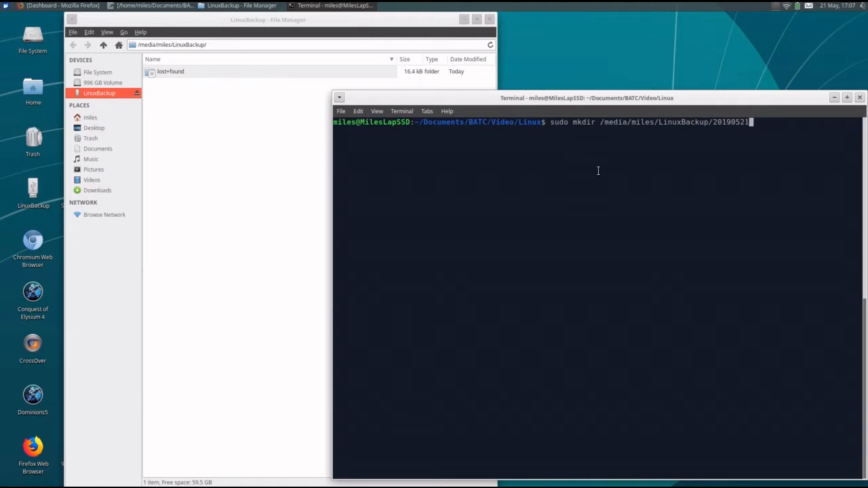
pyautogui.press('BackSpace')
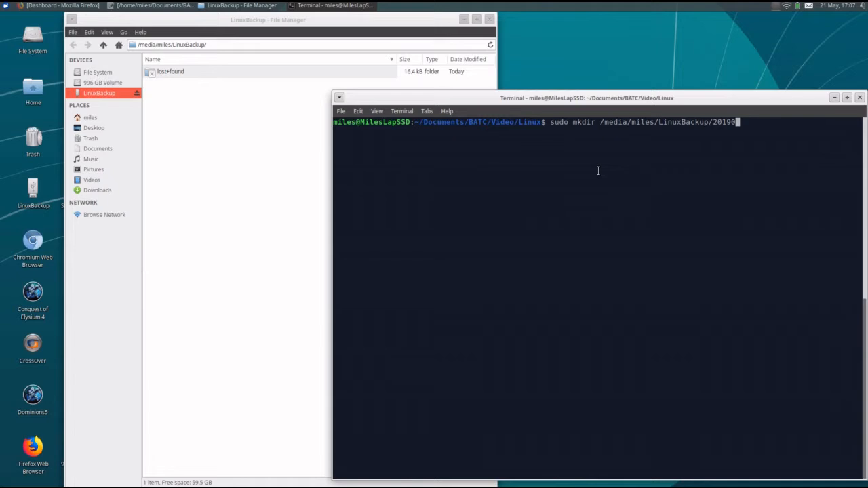
pyautogui.write('521')
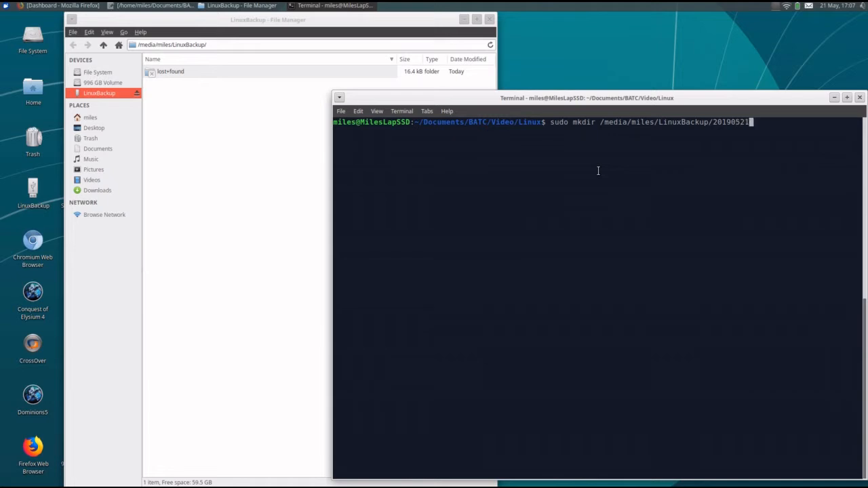
pyautogui.write('Backup')
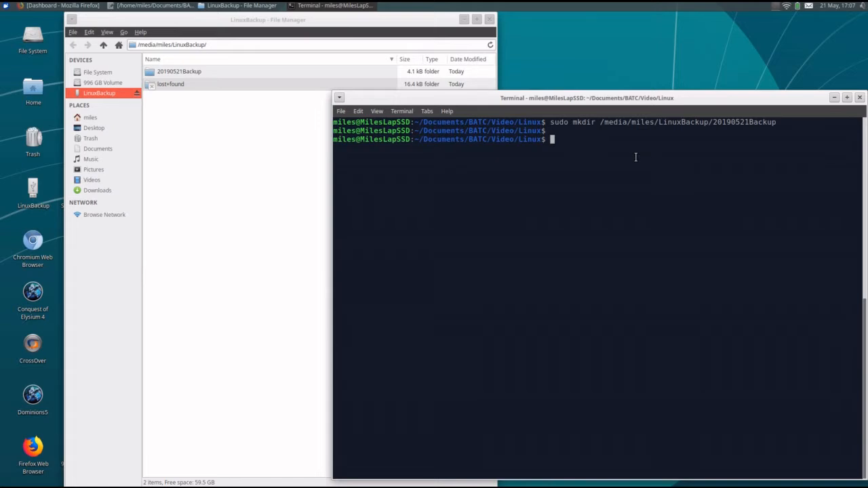
# Run sudo rsync -av /etc/ into /media/miles/LinuxBackup/20190521Backup/, sending about 7.6 MB.
pyautogui.write('sudo')
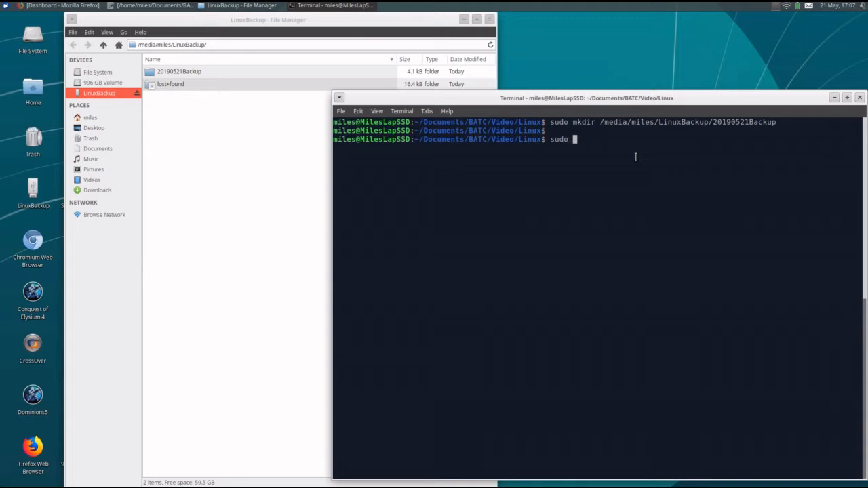
pyautogui.write('r')
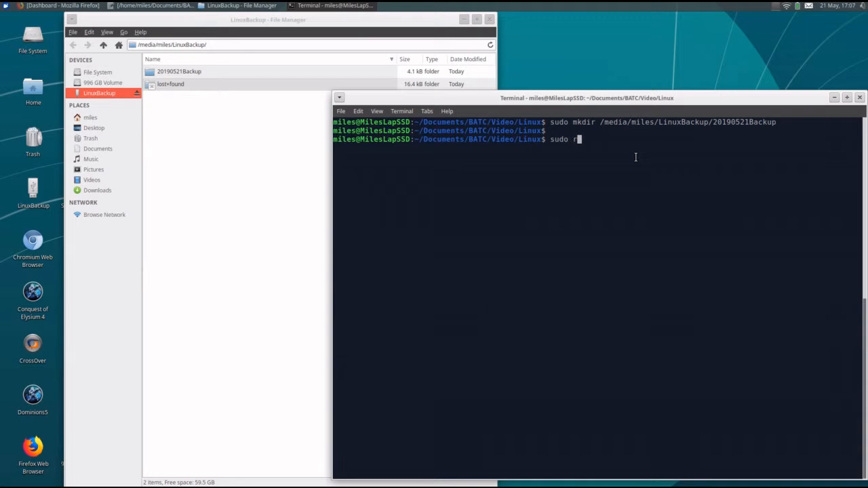
pyautogui.write('sync')
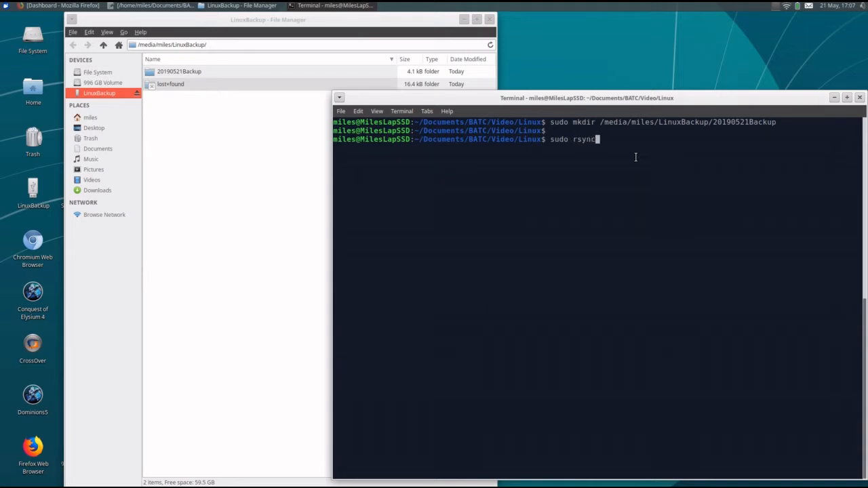
pyautogui.write('" "')
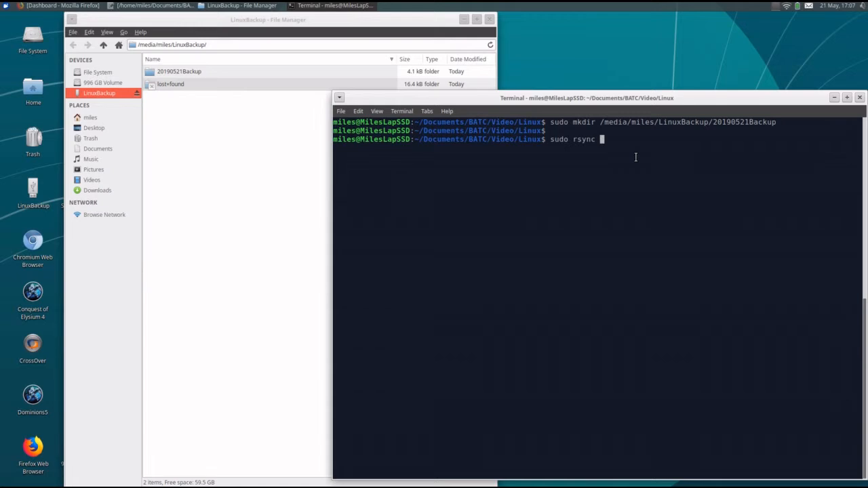
pyautogui.write('-av')
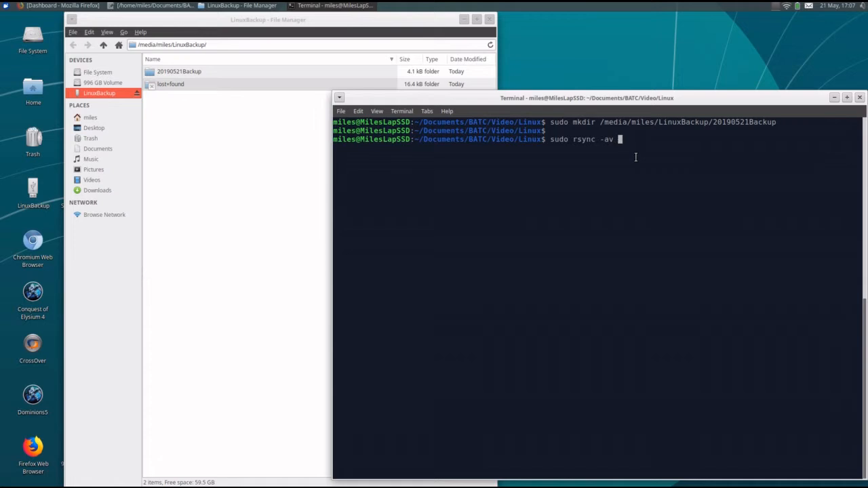
pyautogui.write('/etc')
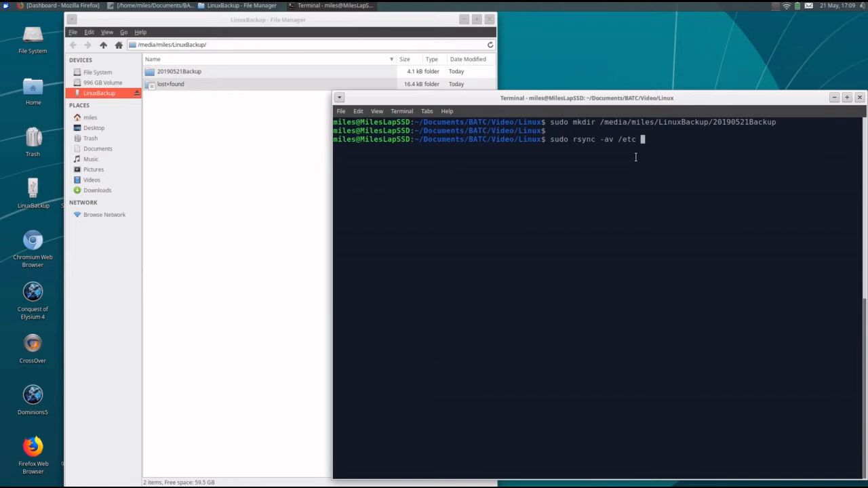
pyautogui.write('/')
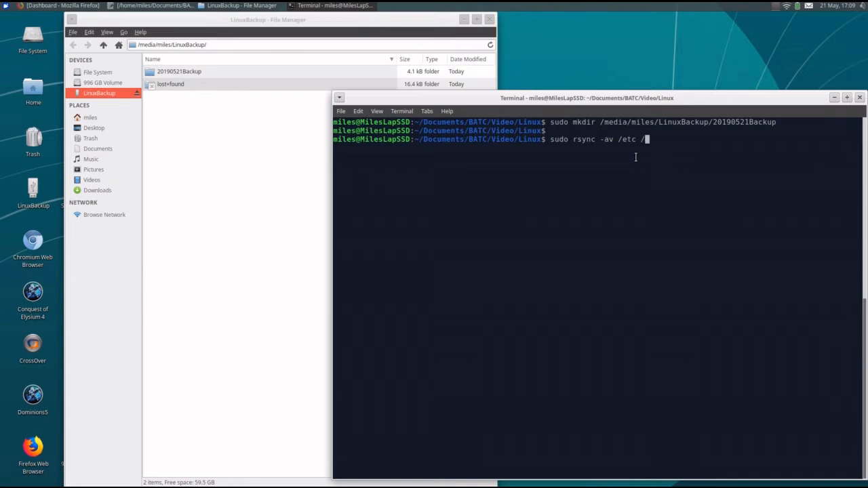
pyautogui.write('media/miles/LinuxBackup/20190521Backup/')
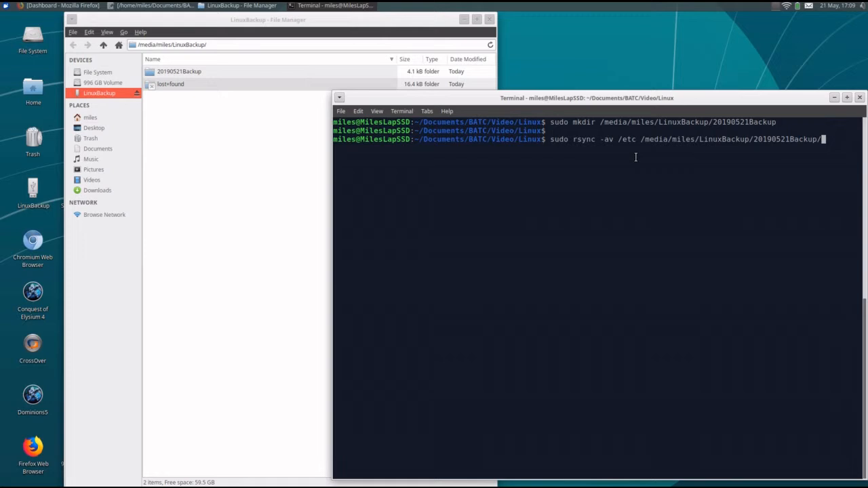
pyautogui.press('Return')
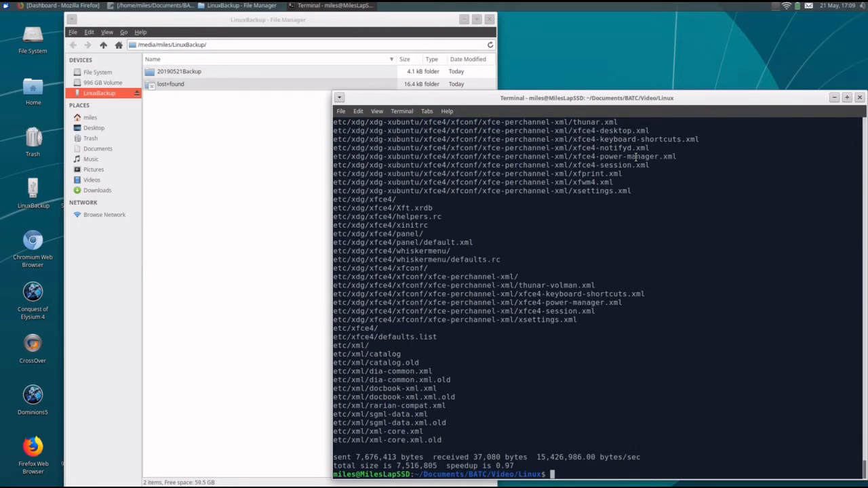
pyautogui.moveTo(580, 220)
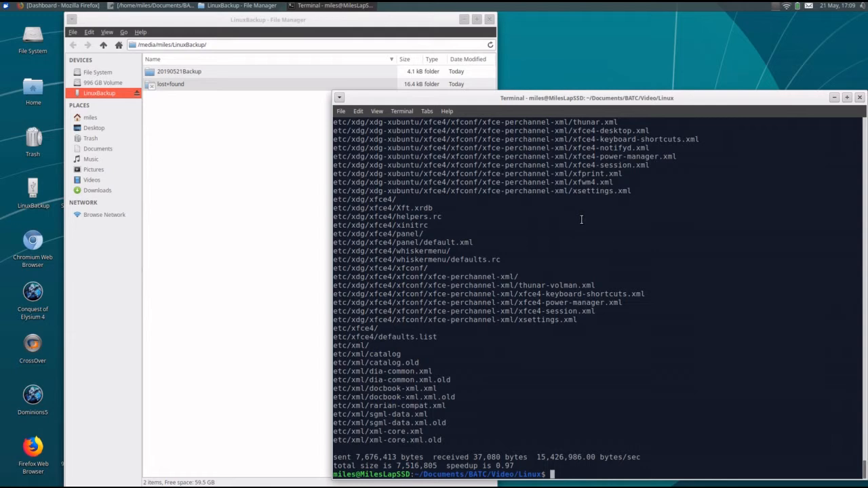
pyautogui.moveTo(204, 74)
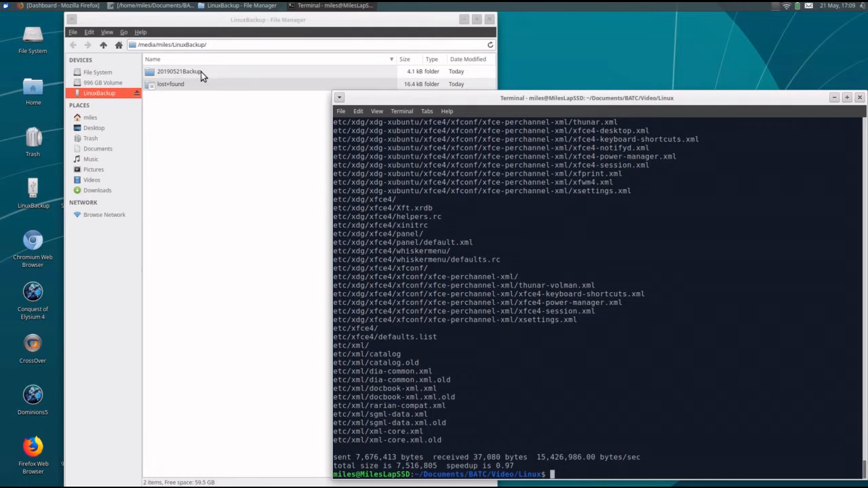
# Verify 20190521Backup contains the copied etc config subfolders, then close Thunar.
pyautogui.doubleClick(179, 71)
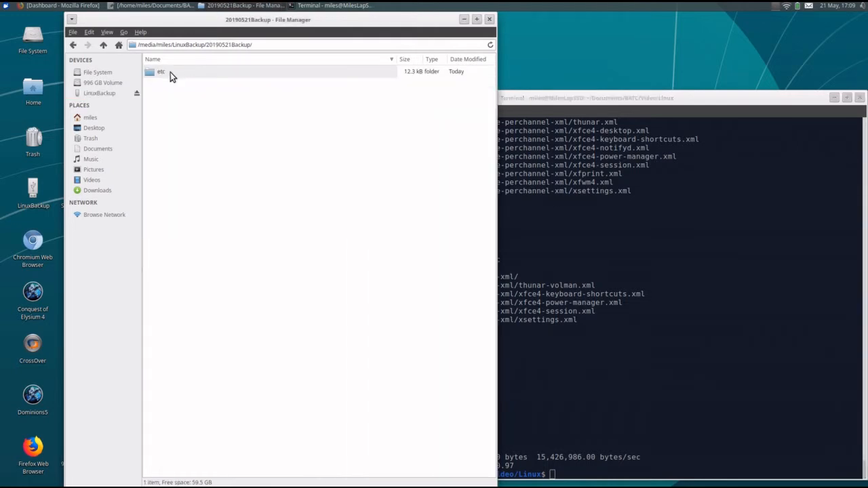
pyautogui.doubleClick(160, 71)
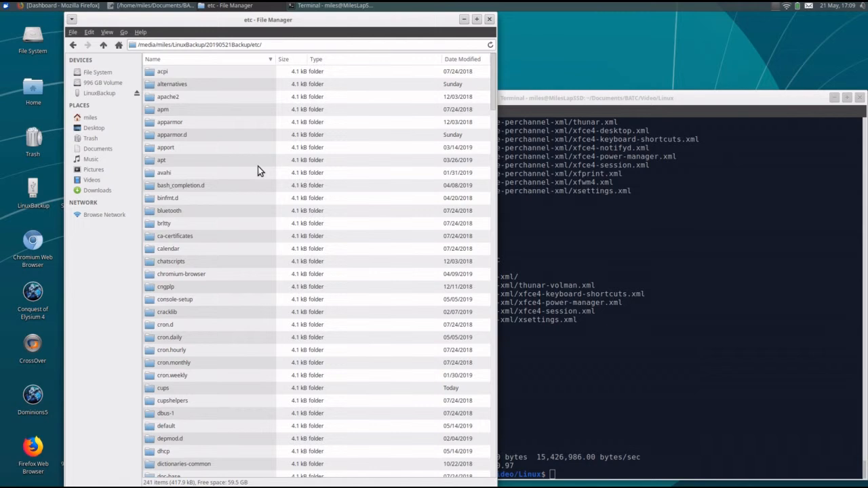
pyautogui.click(73, 45)
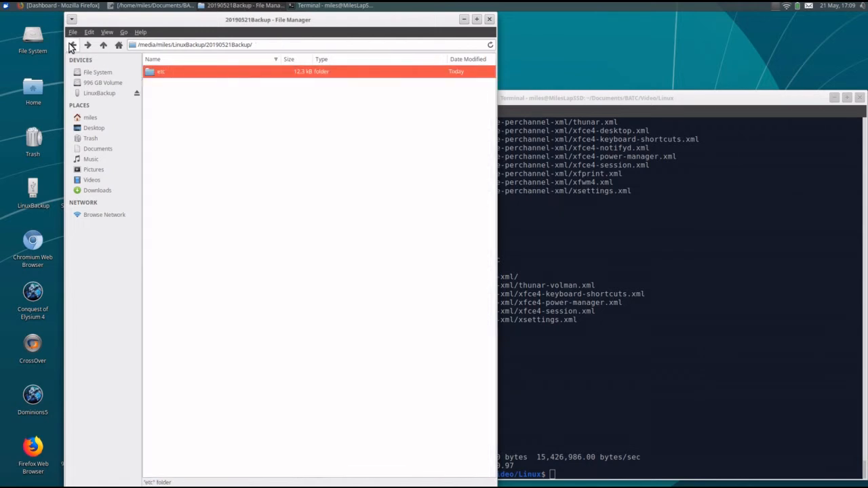
pyautogui.moveTo(510, 121)
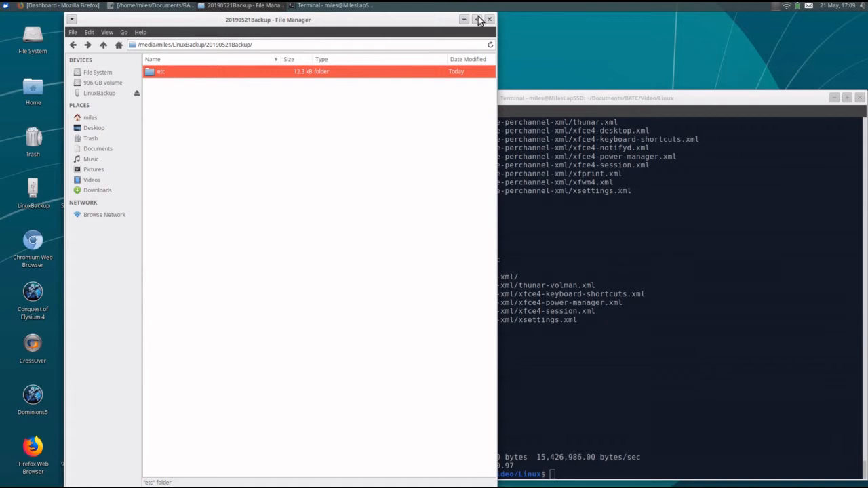
pyautogui.click(489, 19)
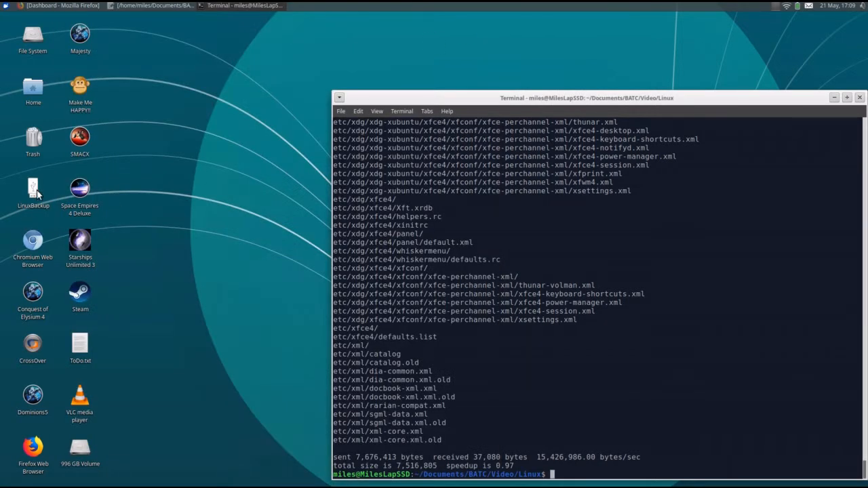
# Eject the LinuxBackup drive and get the Eject Finished confirmation.
pyautogui.click(33, 193)
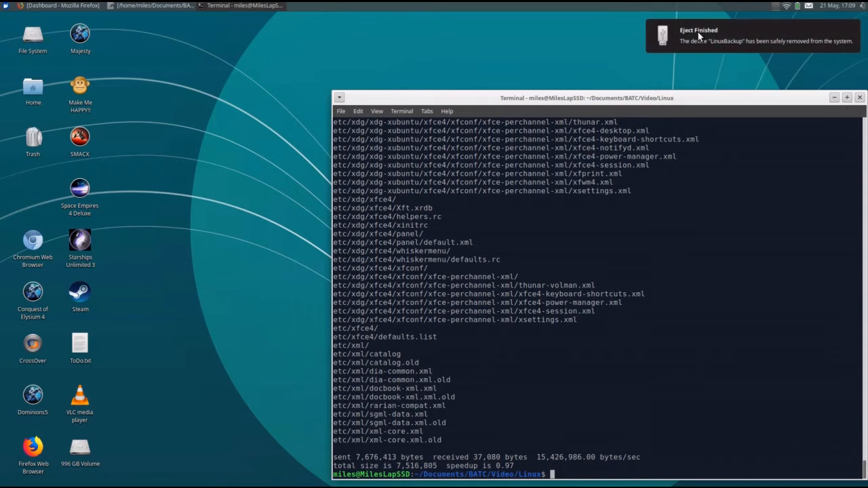
pyautogui.moveTo(806, 46)
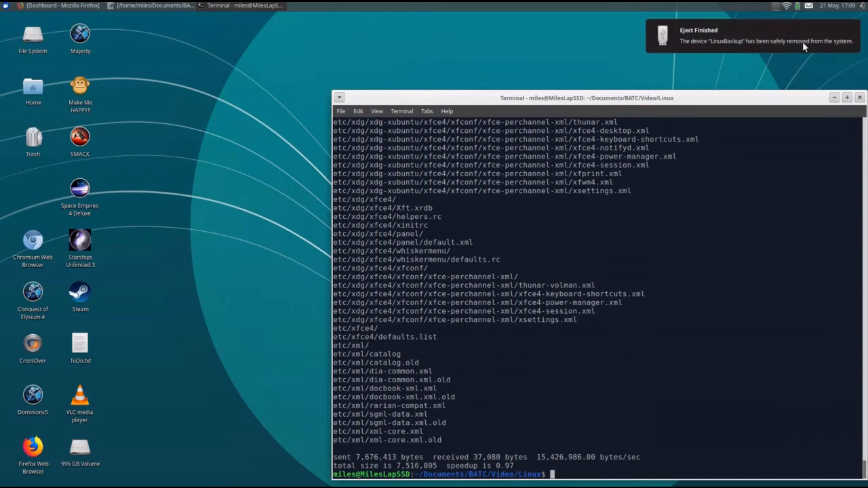